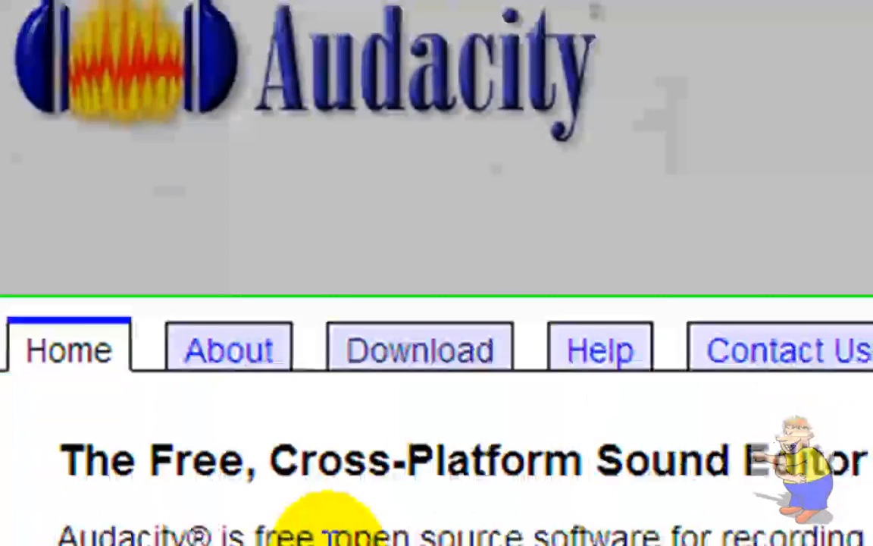
Step: Show the Audacity website's download page listing stable 1.2 and beta 1.3 releases
{"action": "scroll", "scroll_direction": "down", "scroll_amount": 3}
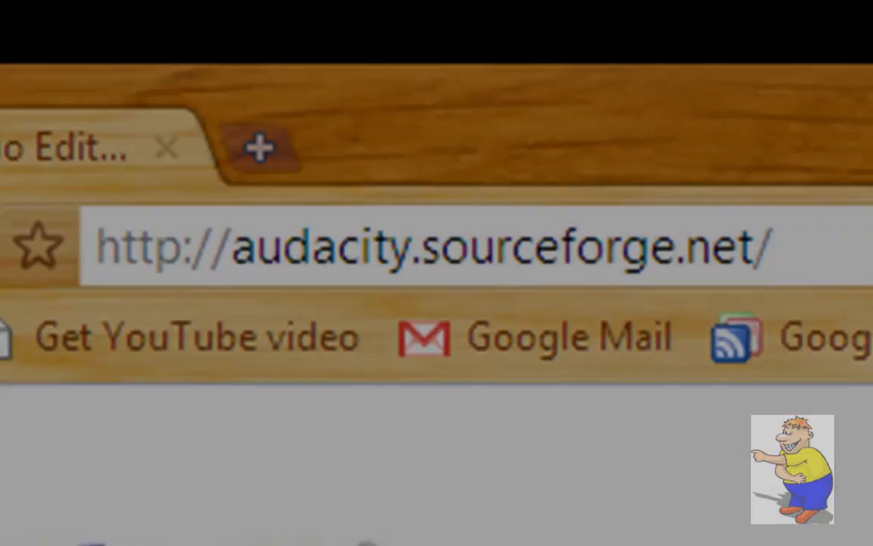
{"action": "left_click", "coordinate": [200, 36]}
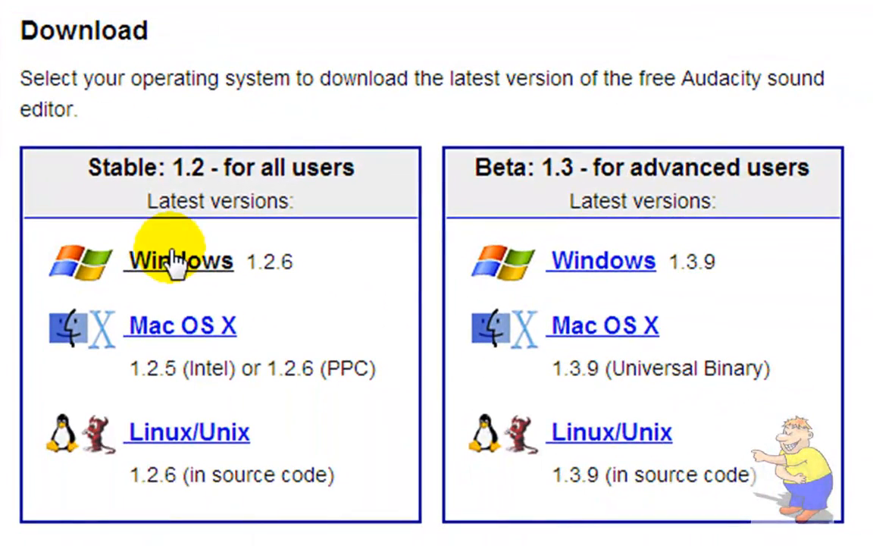
{"action": "mouse_move", "coordinate": [189, 432]}
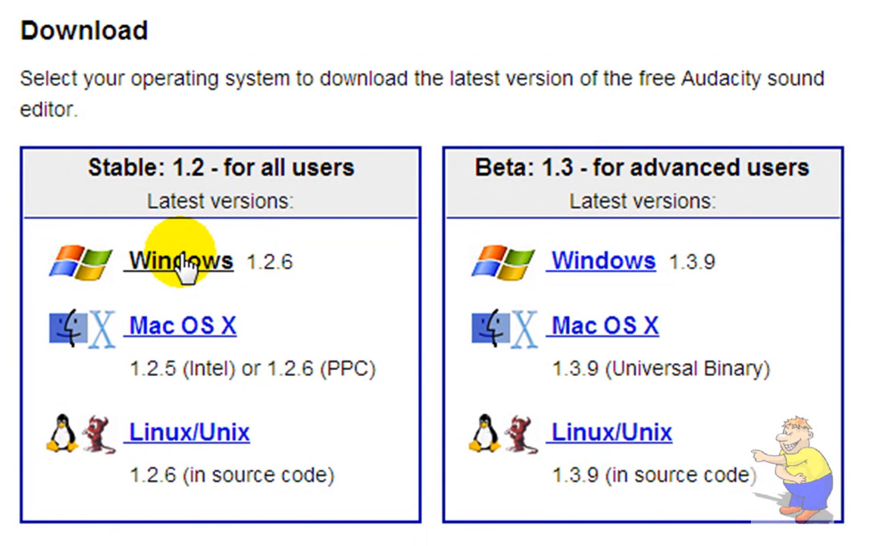
Step: Choose the stable Windows 1.2.6 release to reach its installer page
{"action": "left_click", "coordinate": [179, 261]}
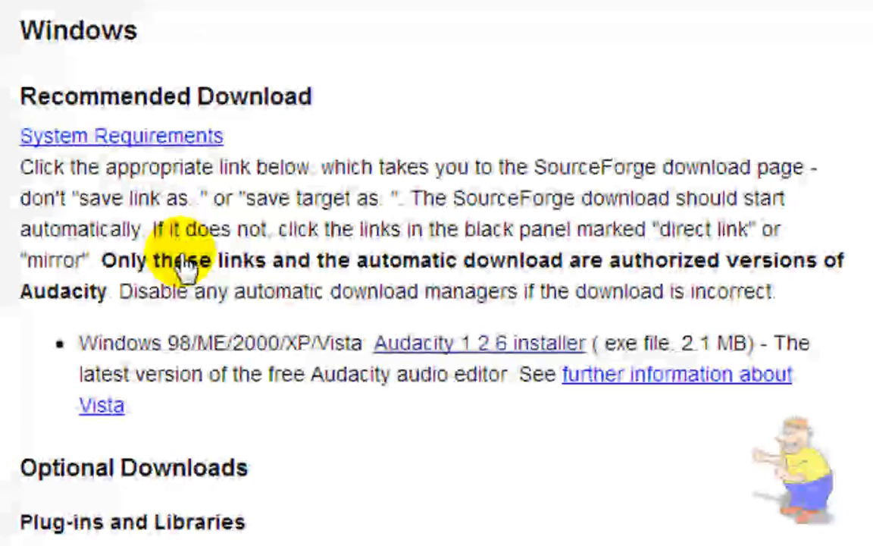
{"action": "mouse_move", "coordinate": [319, 341]}
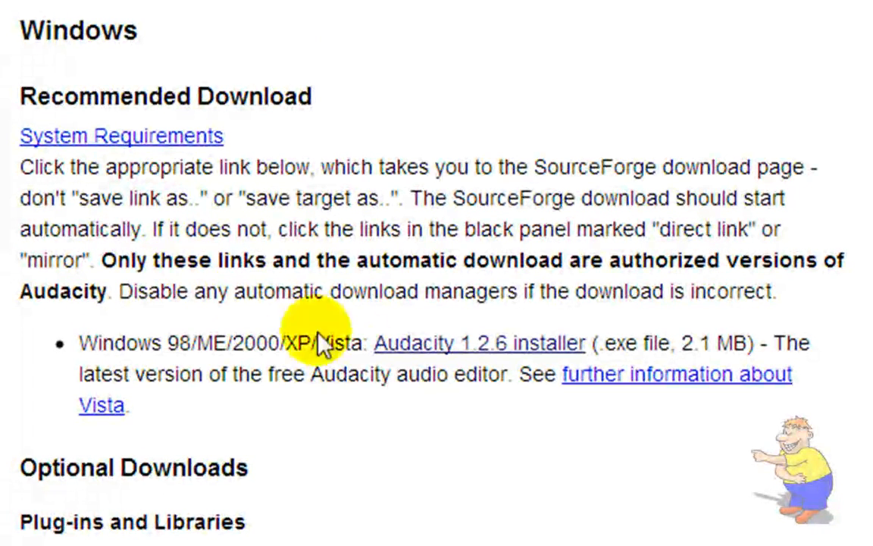
{"action": "mouse_move", "coordinate": [436, 356]}
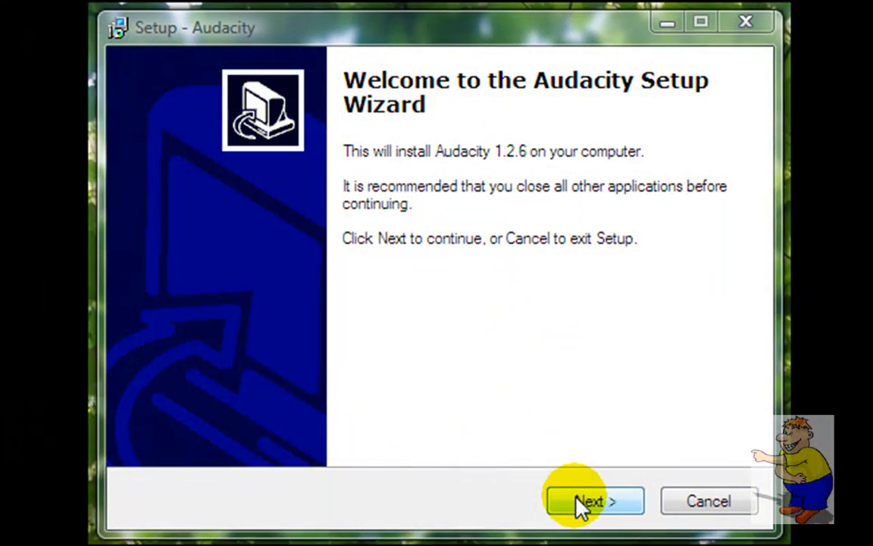
Step: Install Audacity 1.2.6, accepting the license and skipping the desktop icon, then finish and launch it
{"action": "left_click", "coordinate": [594, 500]}
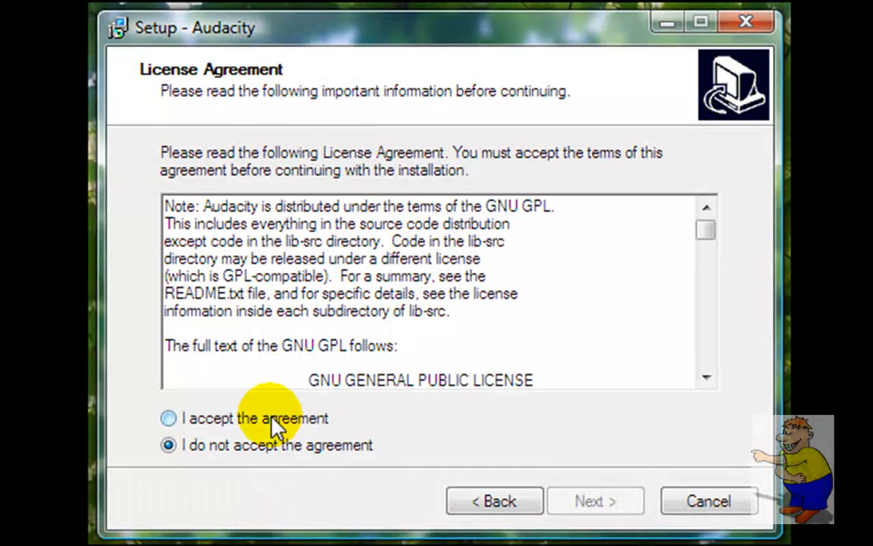
{"action": "left_click", "coordinate": [594, 500]}
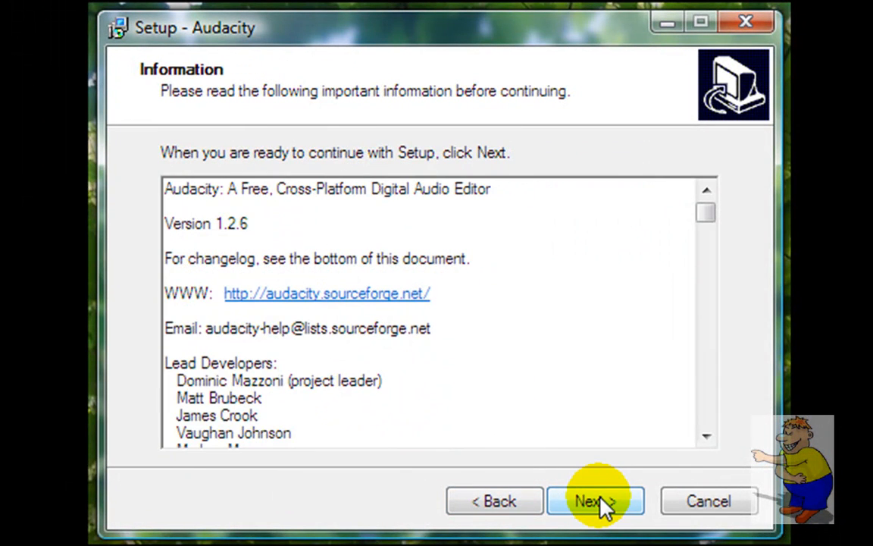
{"action": "left_click", "coordinate": [594, 500]}
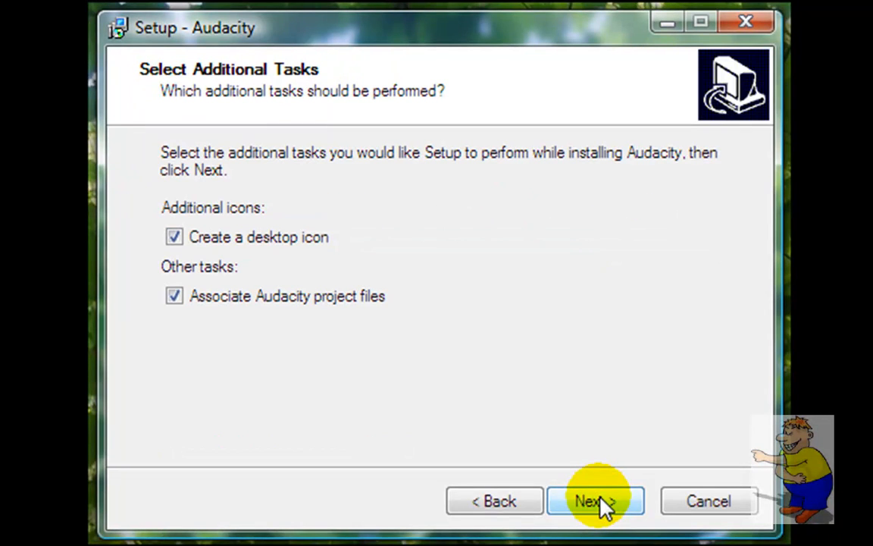
{"action": "mouse_move", "coordinate": [261, 227]}
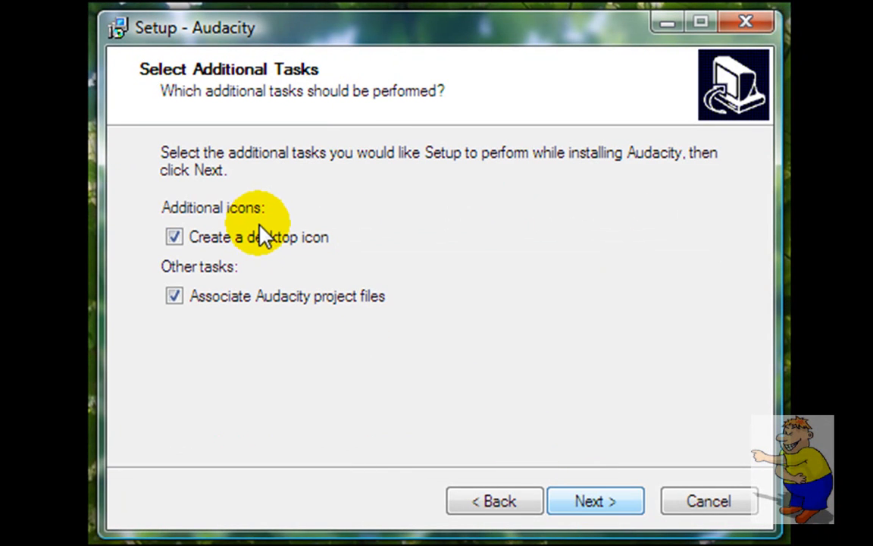
{"action": "left_click", "coordinate": [174, 236]}
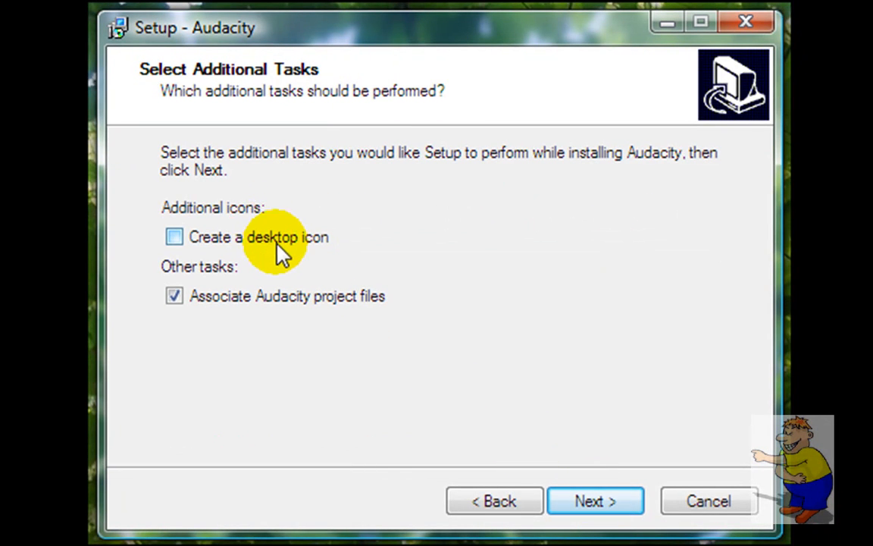
{"action": "left_click", "coordinate": [594, 500]}
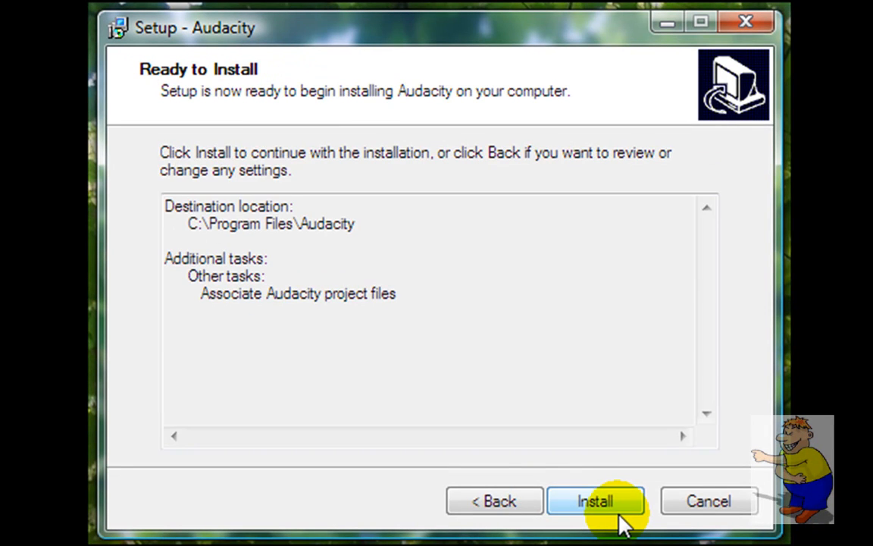
{"action": "left_click", "coordinate": [594, 500]}
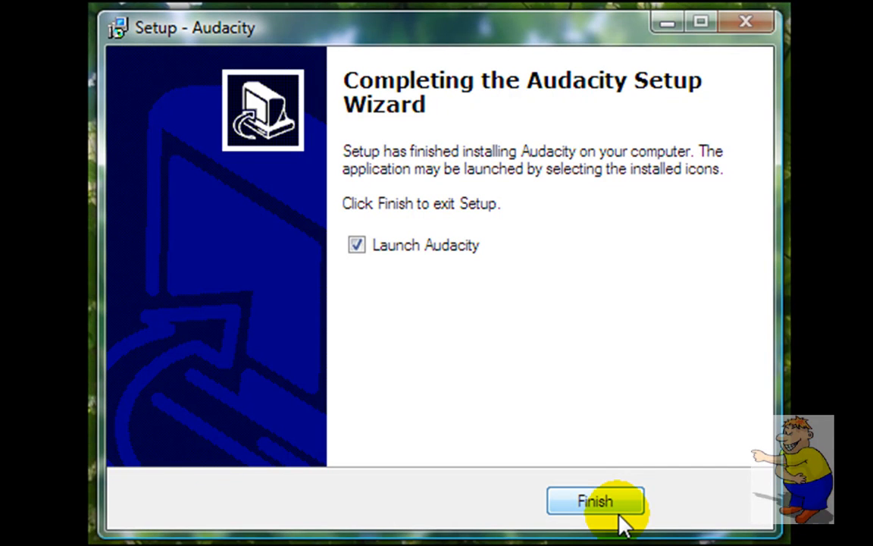
{"action": "left_click", "coordinate": [594, 500]}
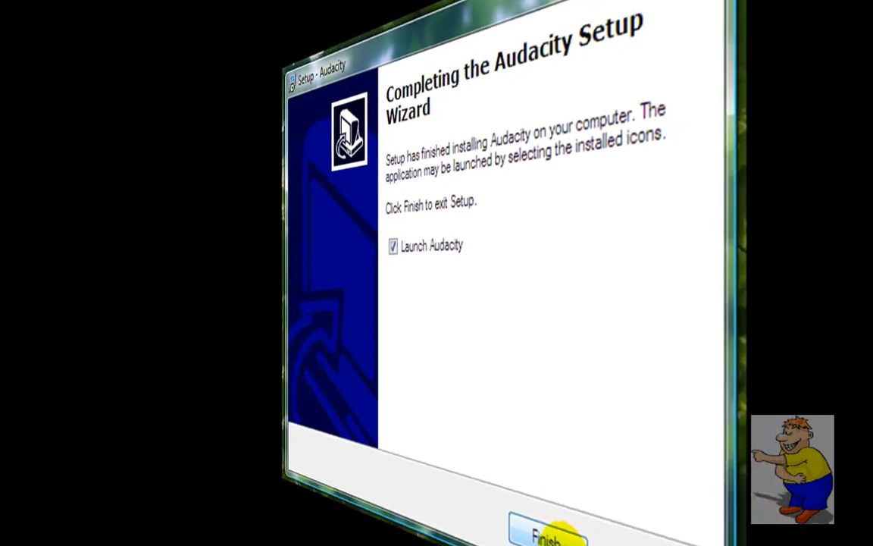
{"action": "left_click", "coordinate": [547, 533]}
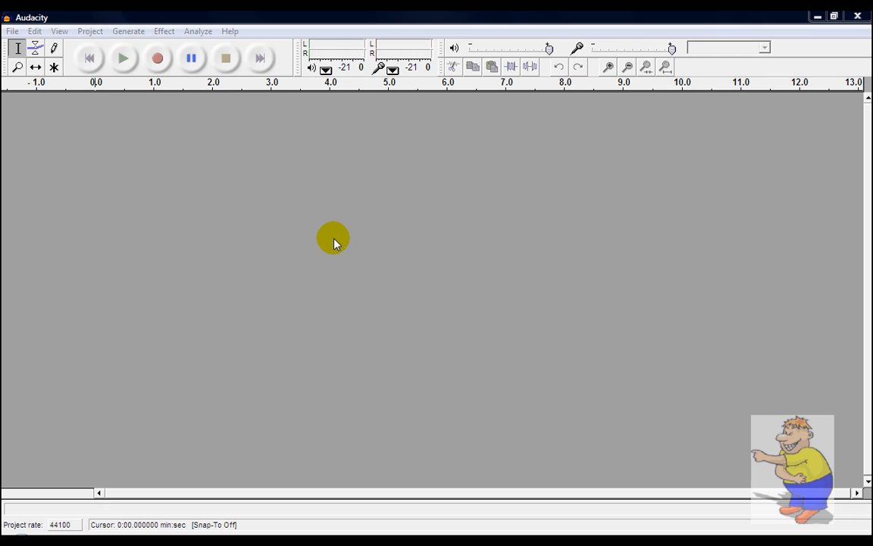
{"action": "left_click", "coordinate": [158, 58]}
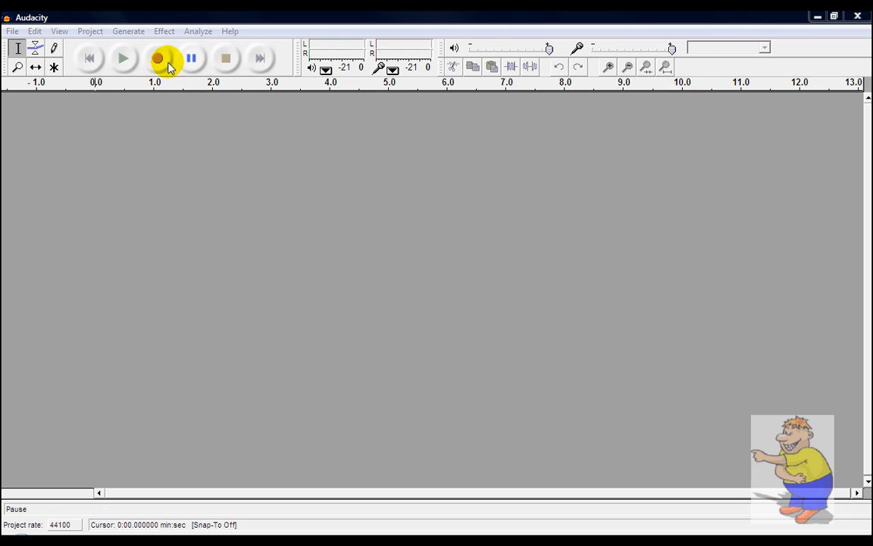
{"action": "left_click", "coordinate": [159, 58]}
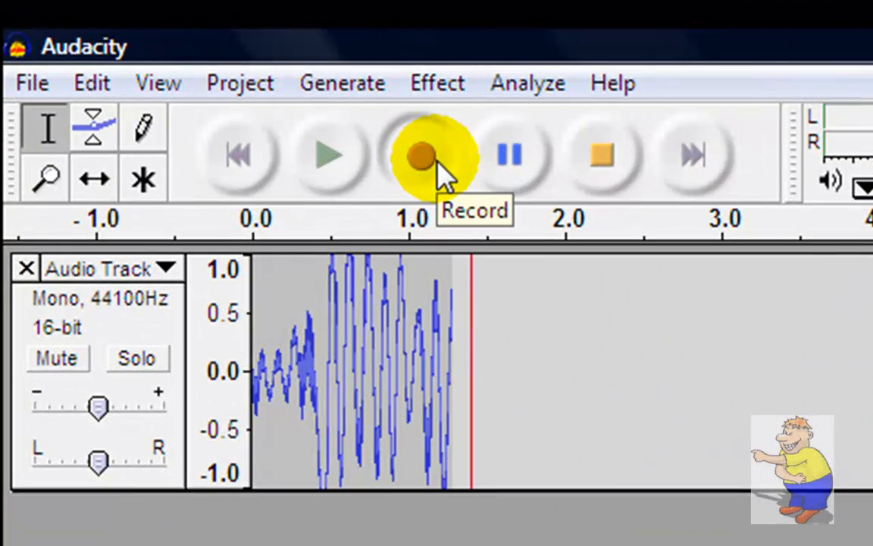
{"action": "left_click", "coordinate": [422, 154]}
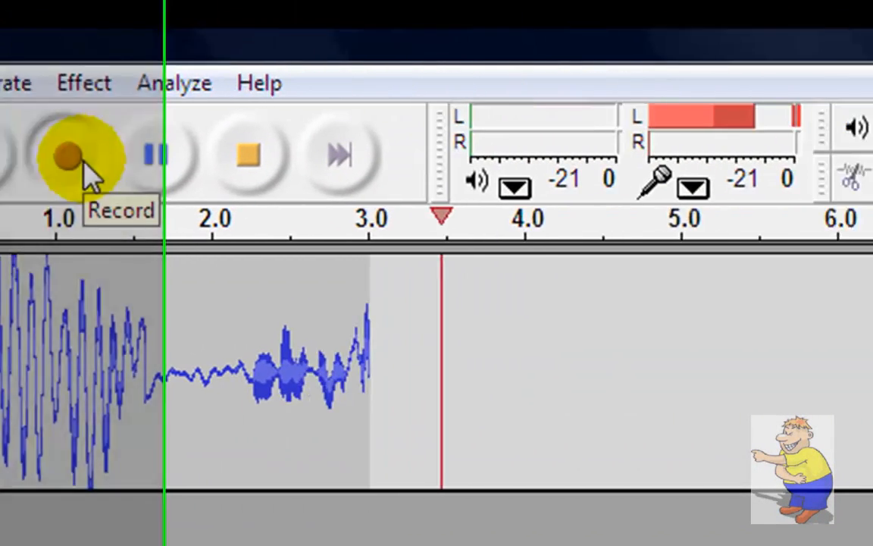
{"action": "left_click", "coordinate": [68, 155]}
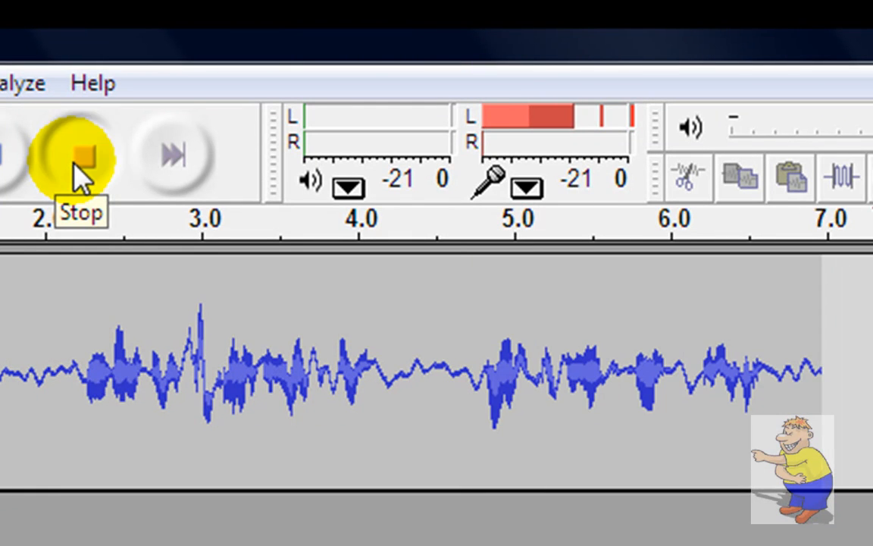
{"action": "left_click", "coordinate": [79, 155]}
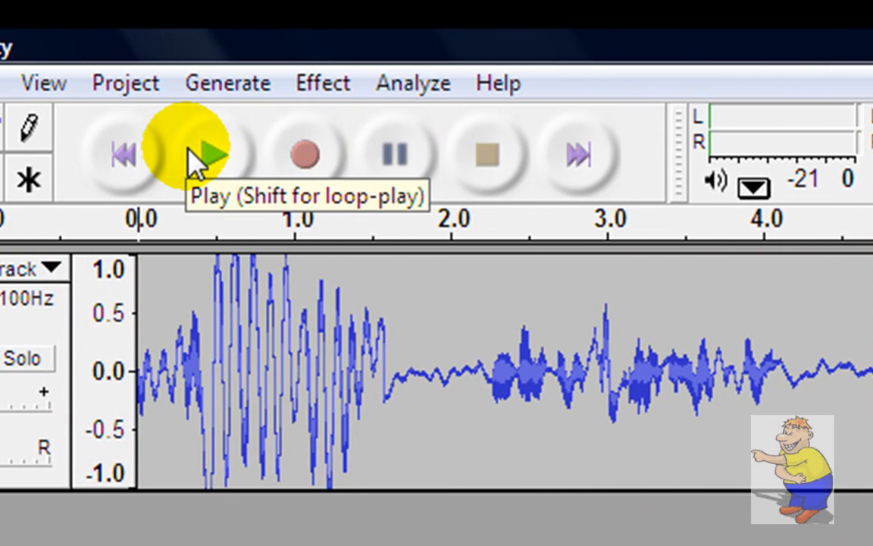
{"action": "left_click", "coordinate": [215, 154]}
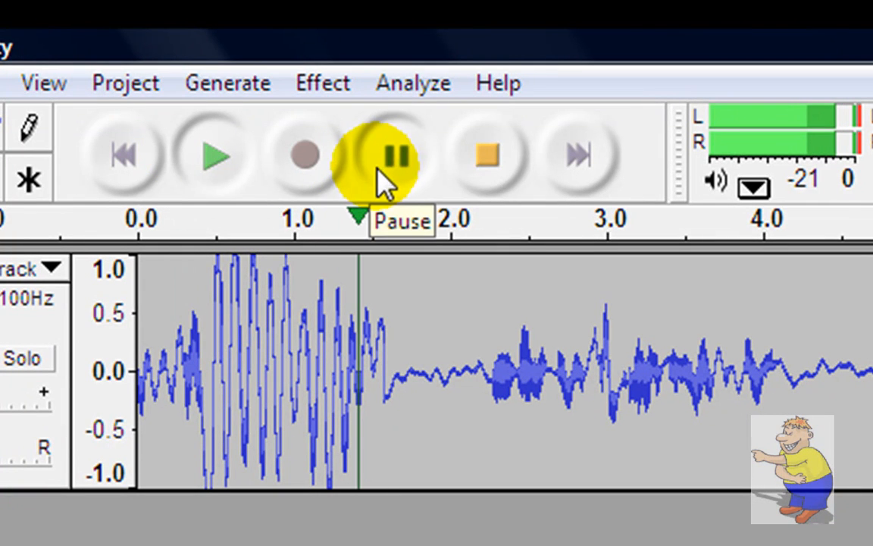
{"action": "left_click", "coordinate": [391, 154]}
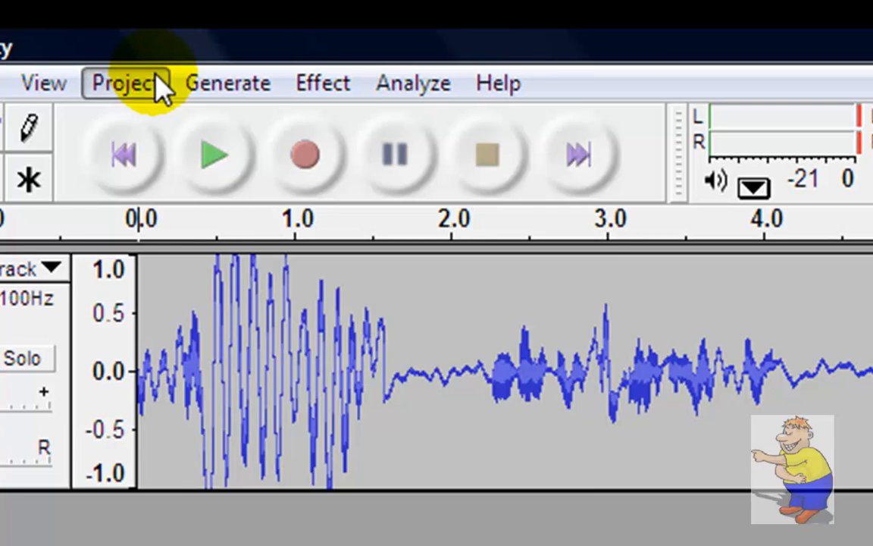
{"action": "left_click", "coordinate": [125, 82]}
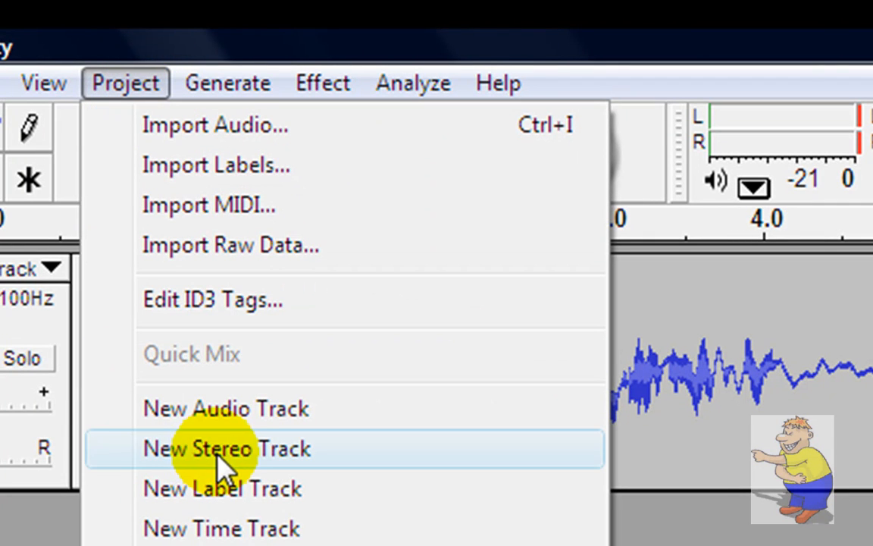
{"action": "mouse_move", "coordinate": [241, 528]}
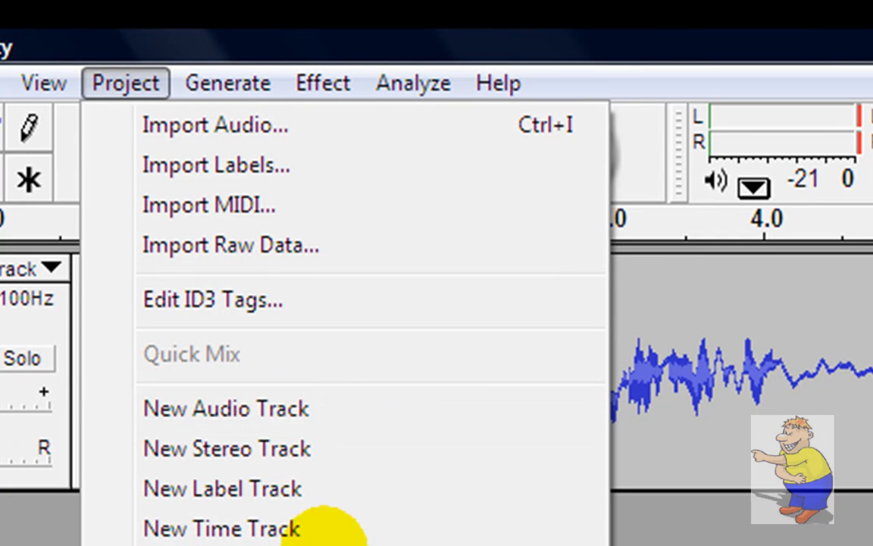
{"action": "mouse_move", "coordinate": [215, 124]}
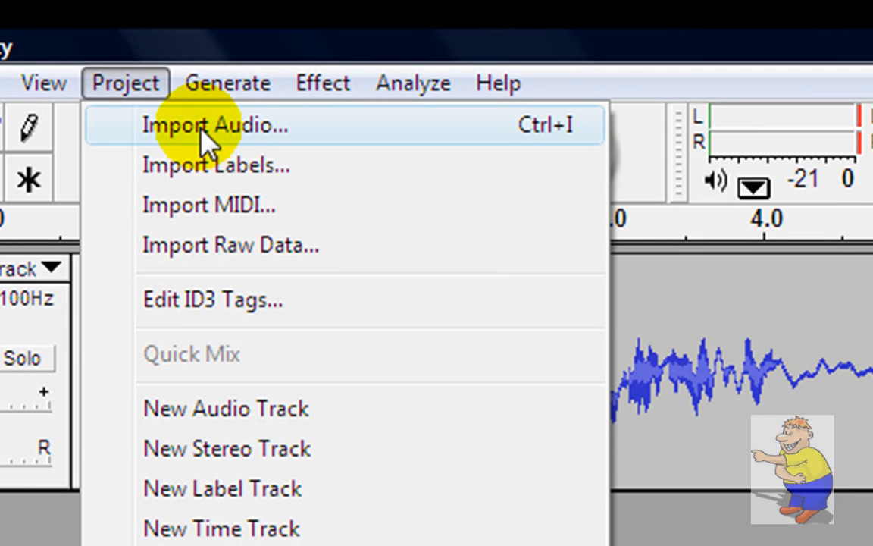
{"action": "left_click", "coordinate": [228, 82]}
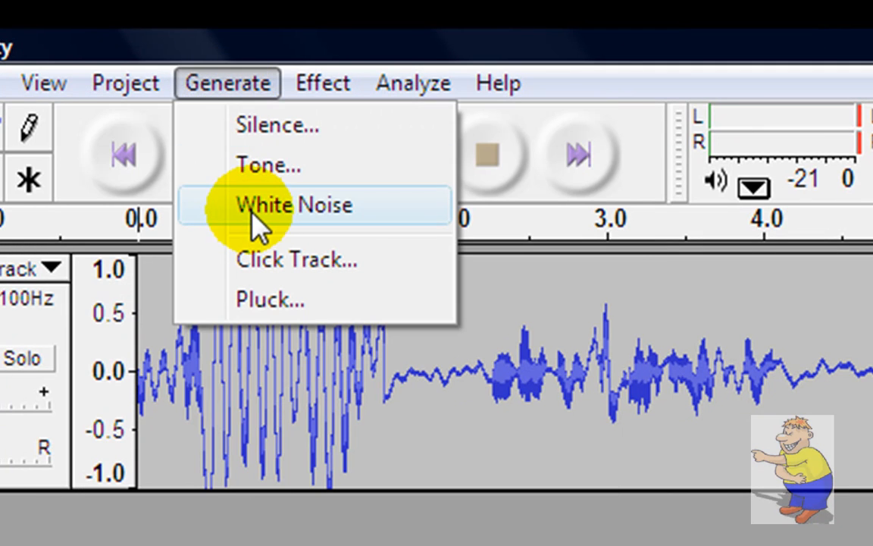
{"action": "left_click", "coordinate": [134, 34]}
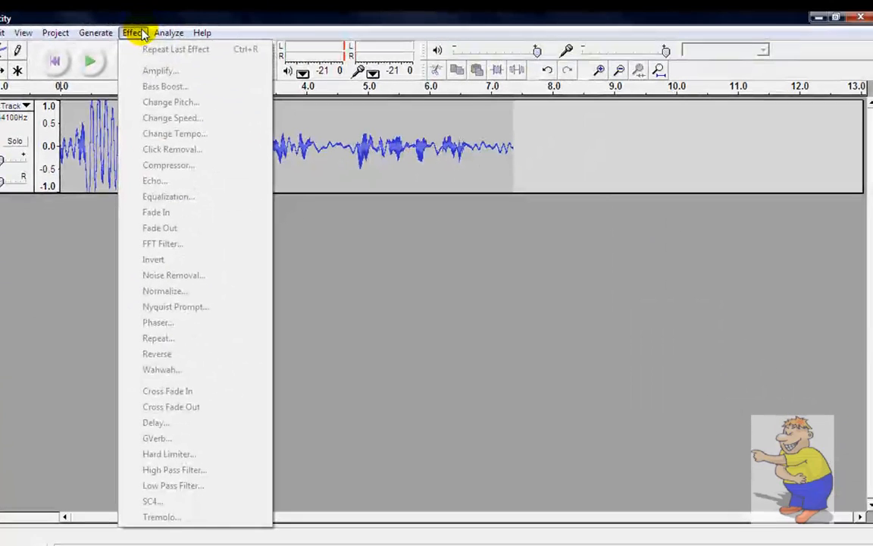
{"action": "mouse_move", "coordinate": [157, 338]}
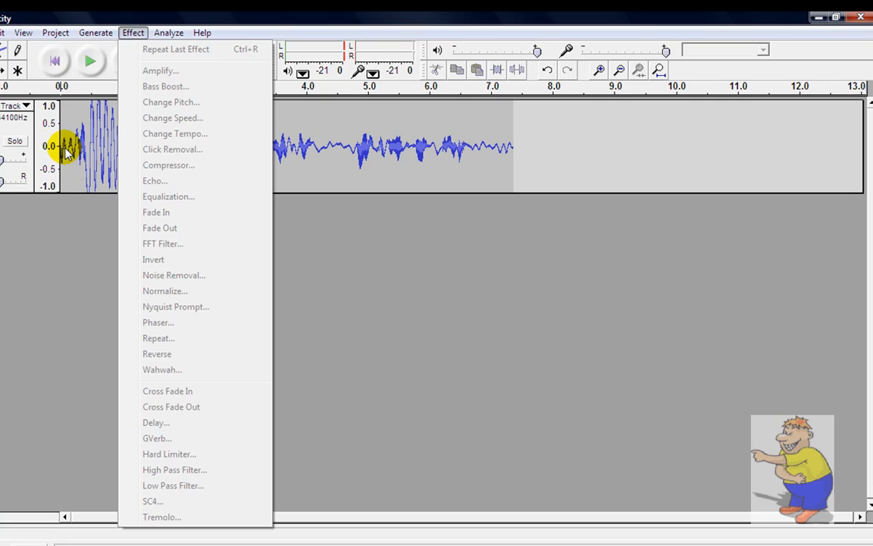
{"action": "left_click", "coordinate": [60, 32]}
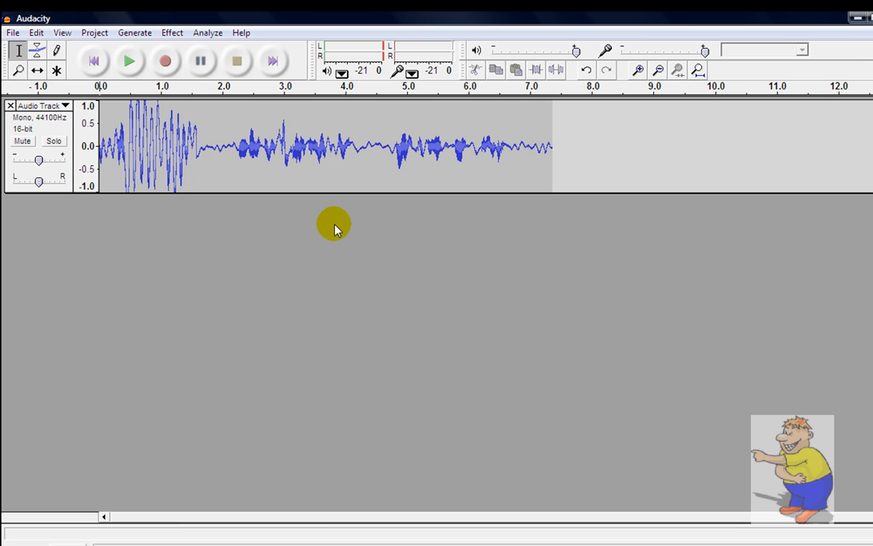
{"action": "mouse_move", "coordinate": [563, 138]}
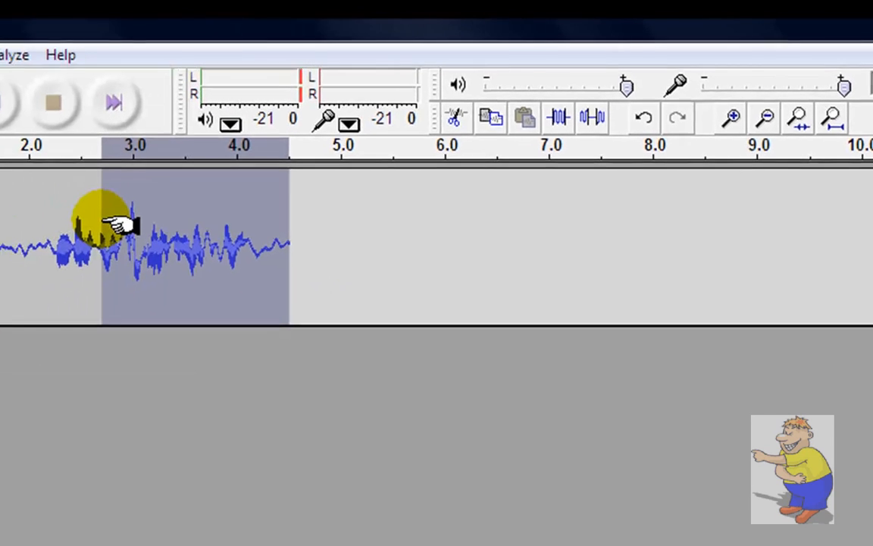
Step: Shorten the recording to end near the 5-second mark and float the Edit Toolbar
{"action": "left_click", "coordinate": [14, 100]}
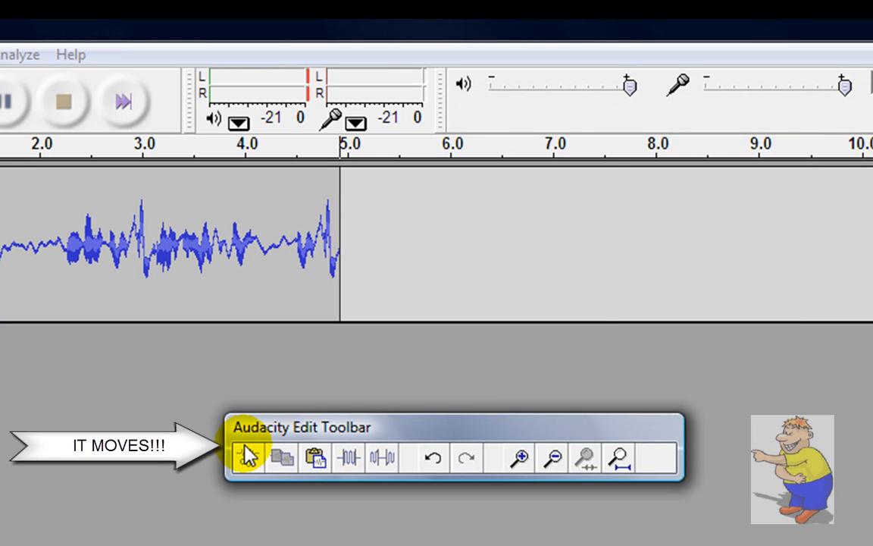
{"action": "left_click", "coordinate": [315, 458]}
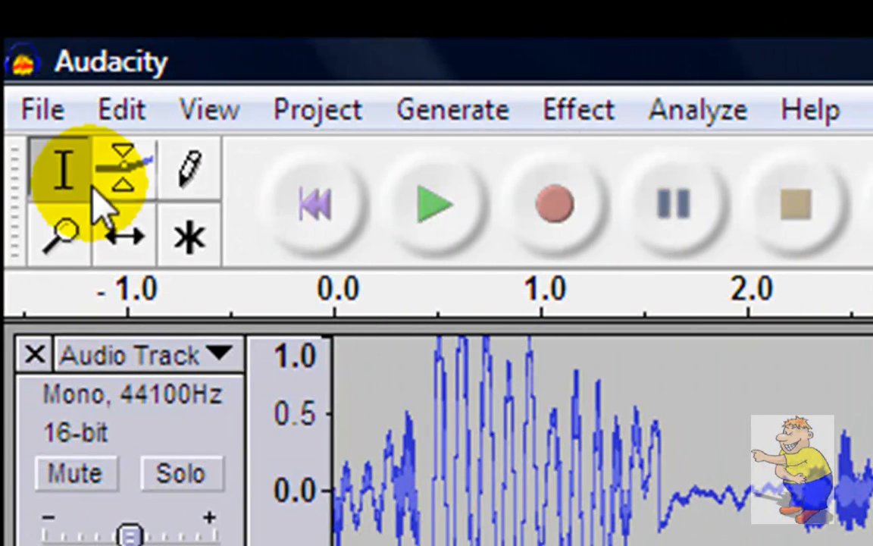
{"action": "mouse_move", "coordinate": [220, 354]}
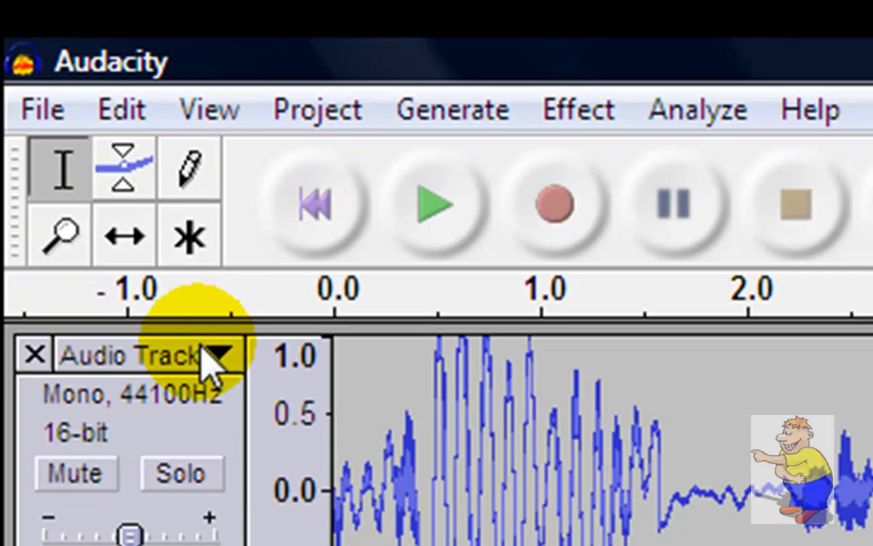
Step: Bring up the Name... dialog from the Audio Track header menu
{"action": "left_click", "coordinate": [220, 357]}
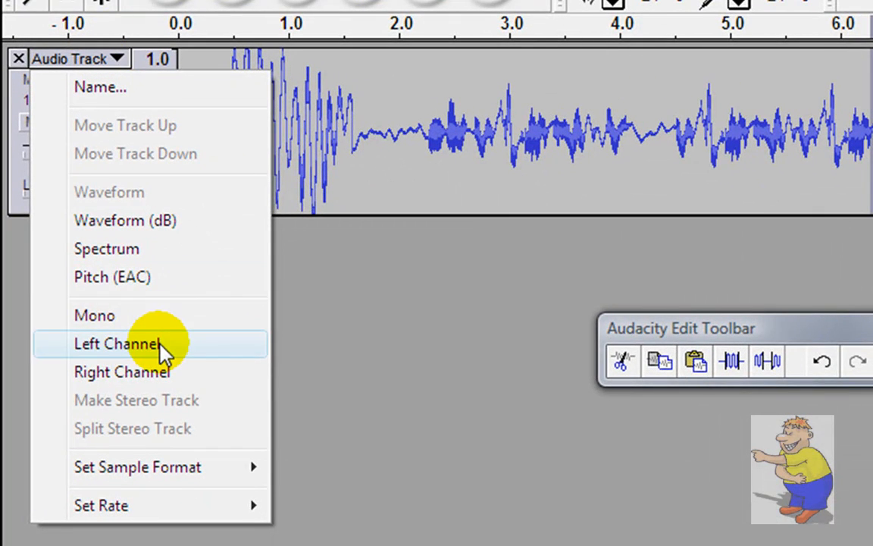
{"action": "mouse_move", "coordinate": [100, 505]}
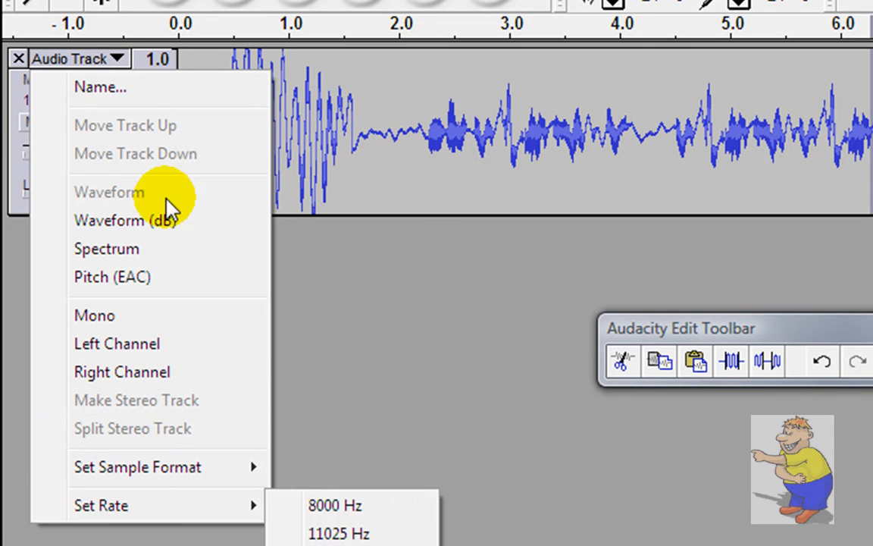
{"action": "left_click", "coordinate": [110, 191]}
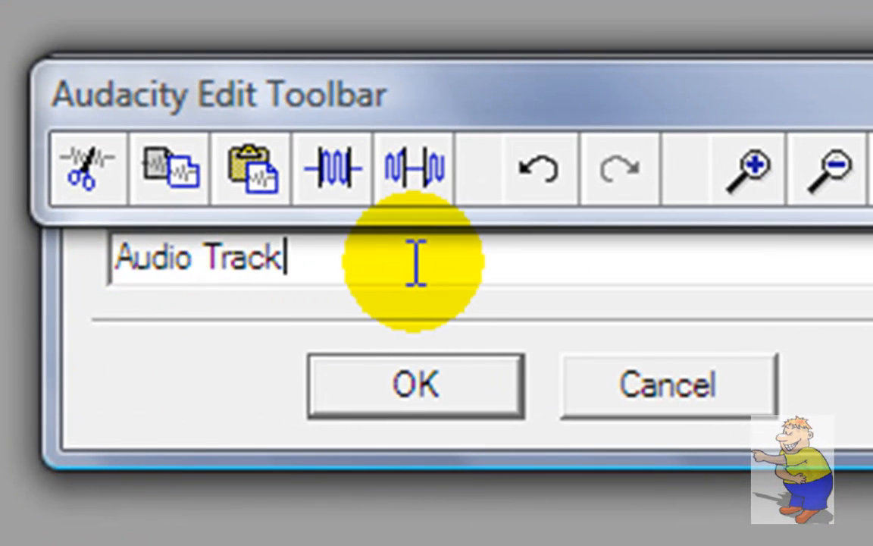
Step: Rename the track to 'Track 1' and confirm it
{"action": "type", "text": "Track 1"}
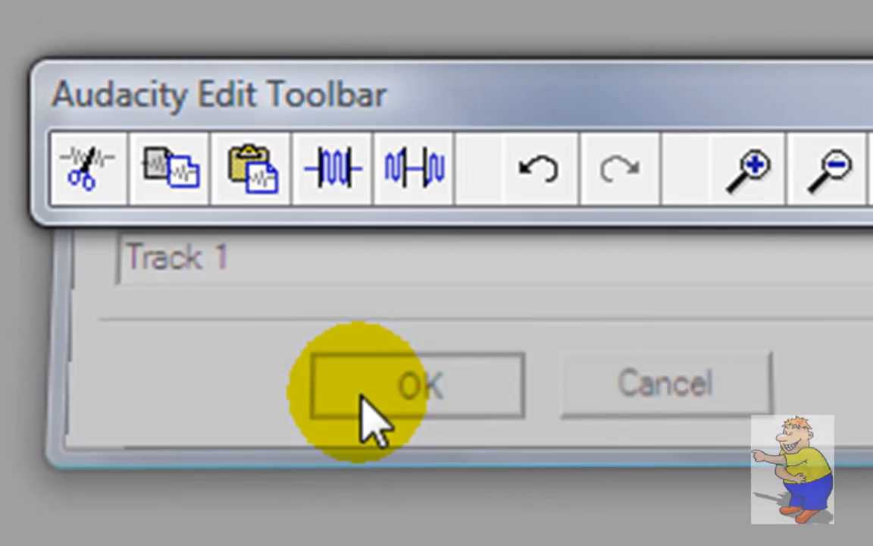
{"action": "left_click", "coordinate": [415, 387]}
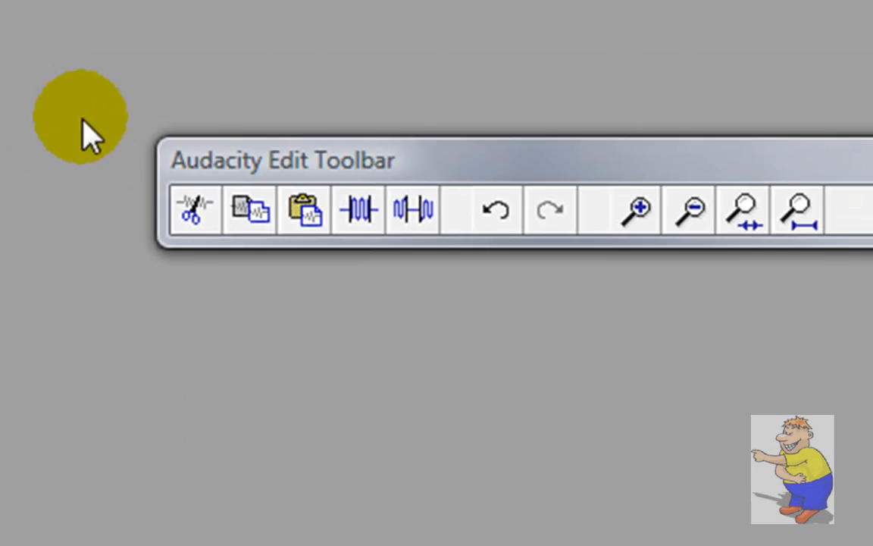